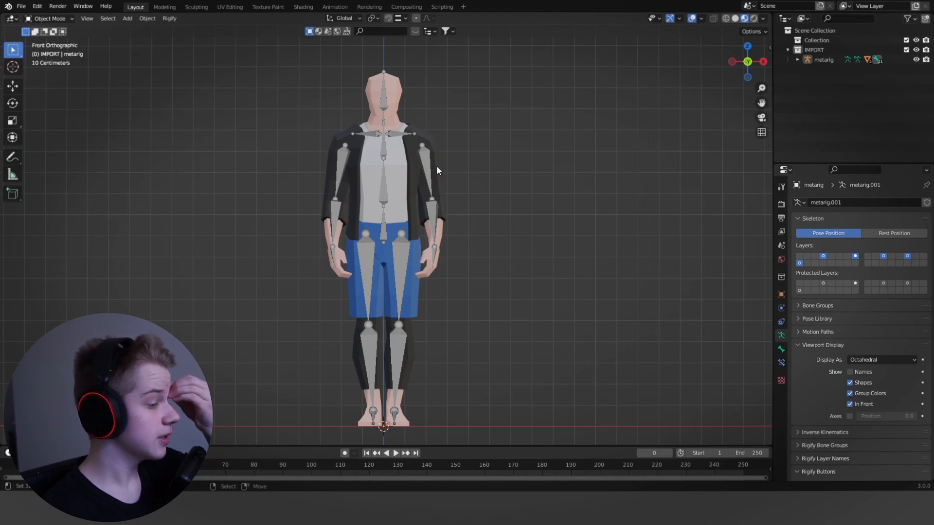
Step: Rotate upper_arm.L and shin.L into a bent test pose, then hide the metarig
click(432, 149)
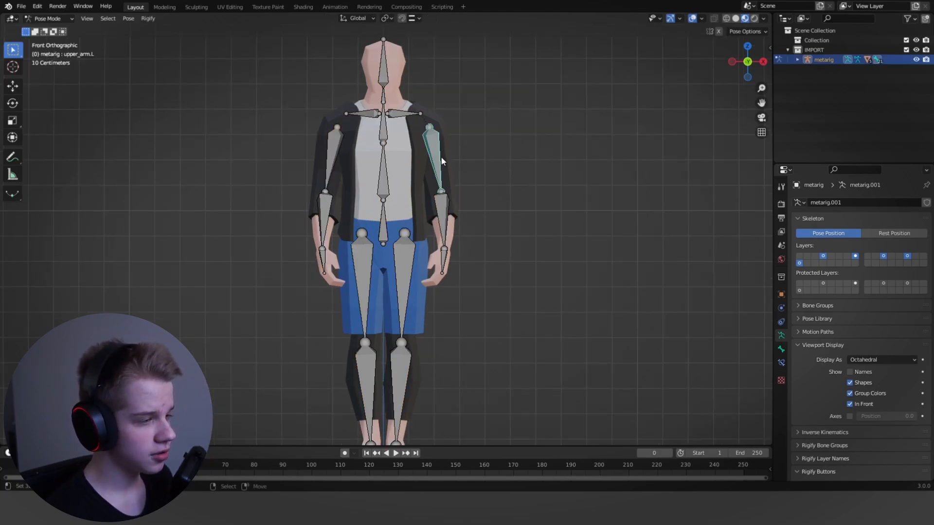
key(r)
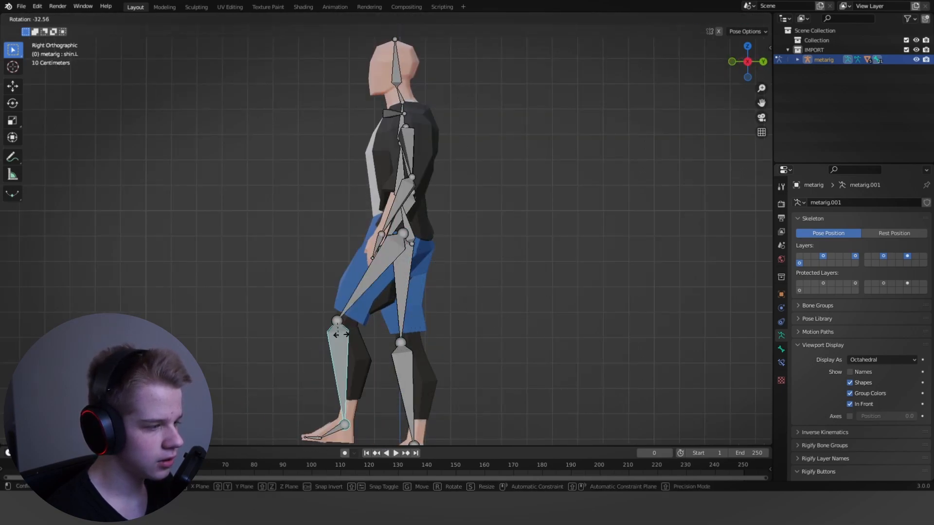
key(Tab)
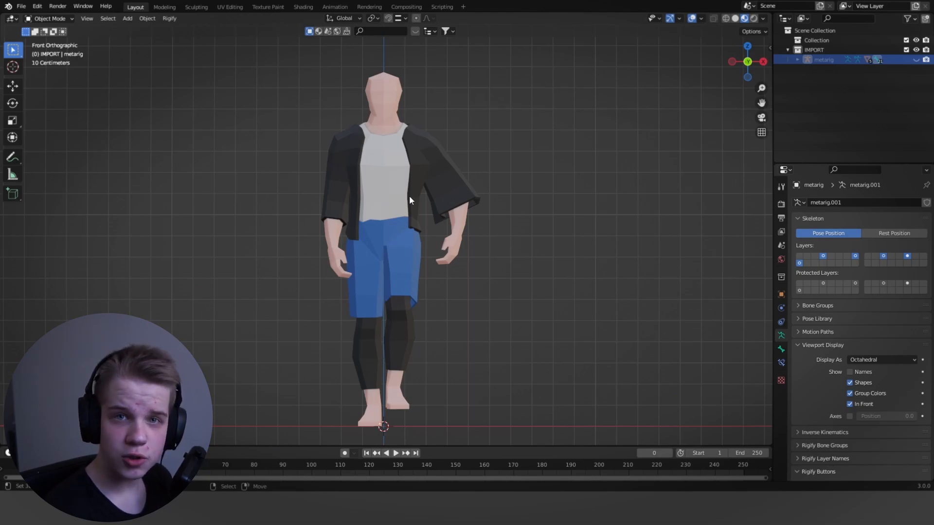
mouse_move(431, 185)
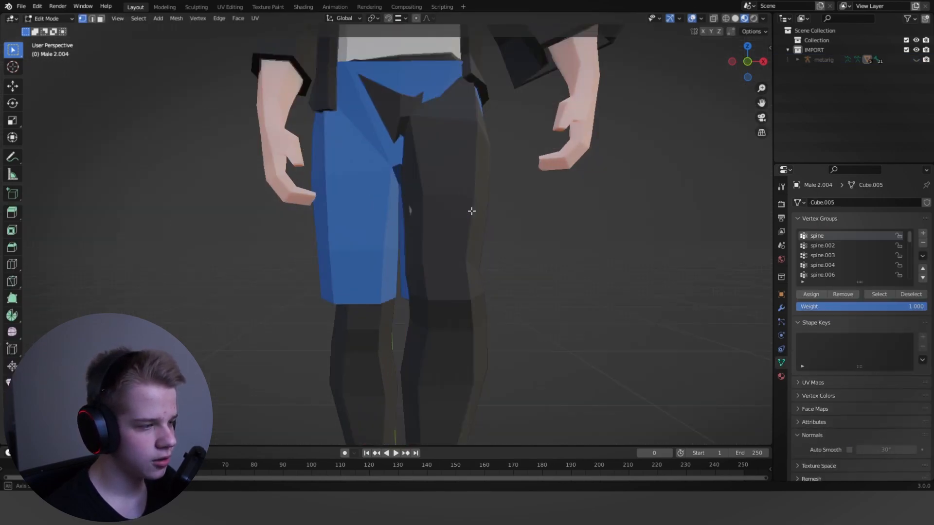
Step: Inspect the shorts' clipping in Edit Mode, deselect all, and return to solid grey shading
key(Tab)
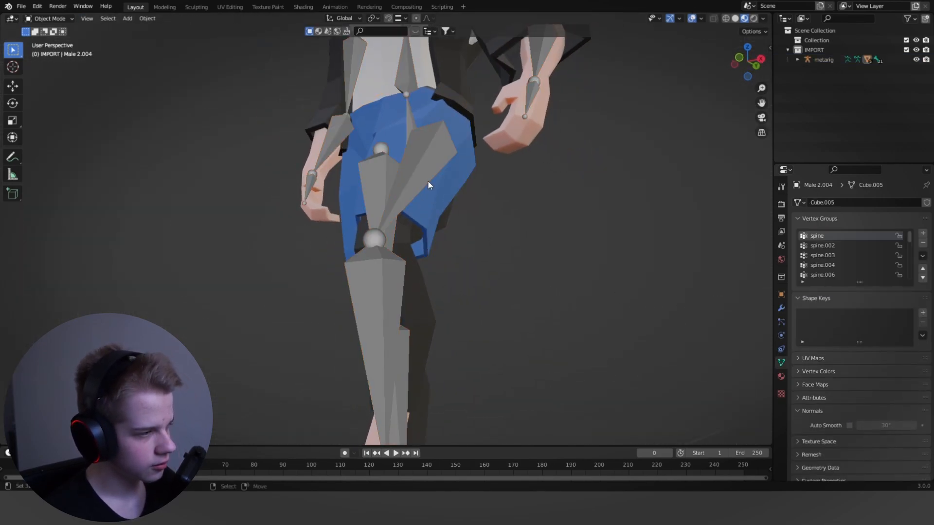
key(alt+a)
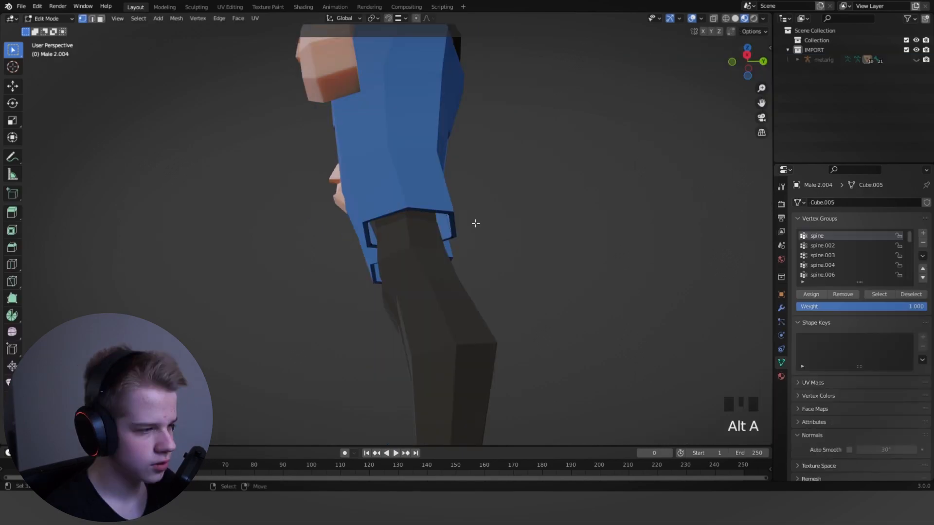
key(Tab)
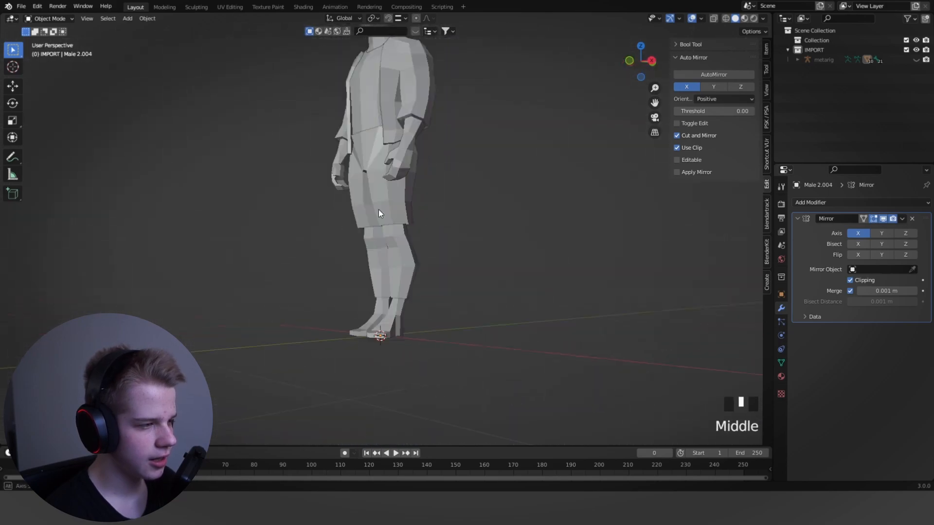
Step: Apply Visual Geometry to Mesh on the clothing and delete the hidden inner faces
key(ctrl+a)
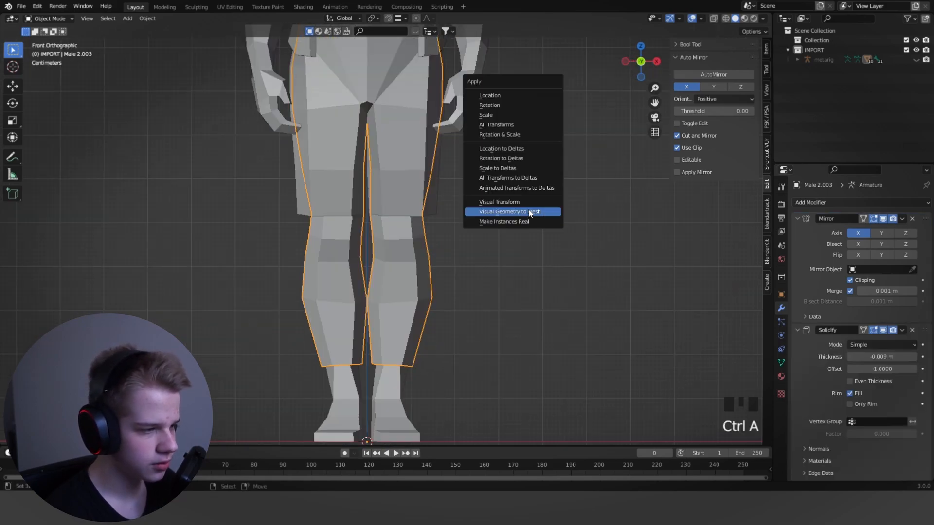
click(510, 211)
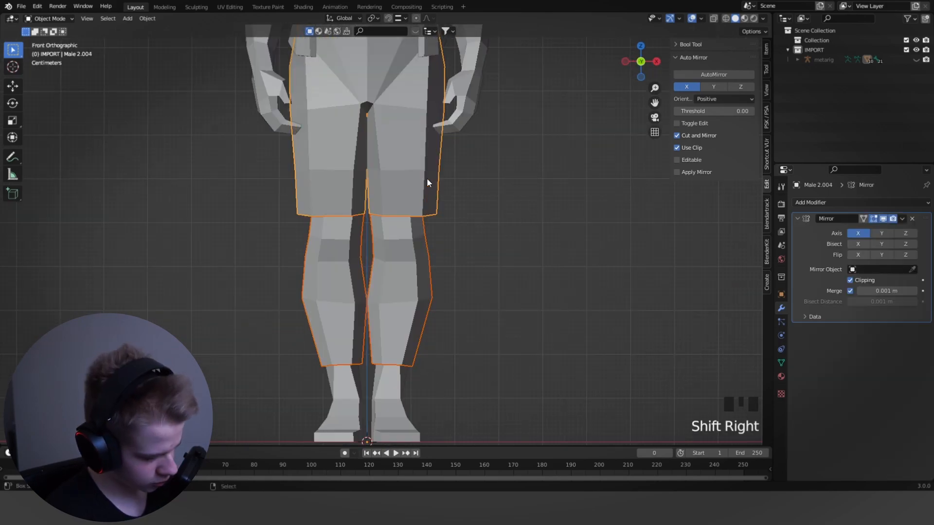
key(ctrl+j)
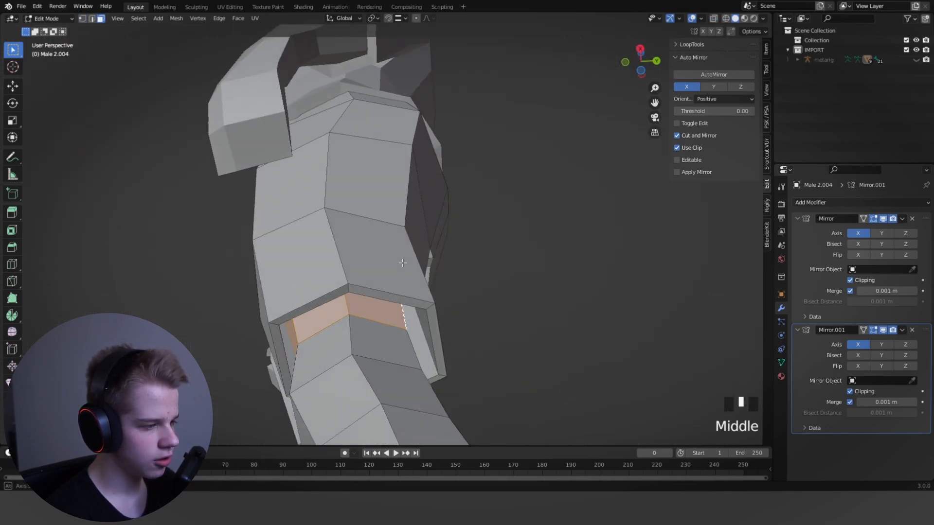
key(x)
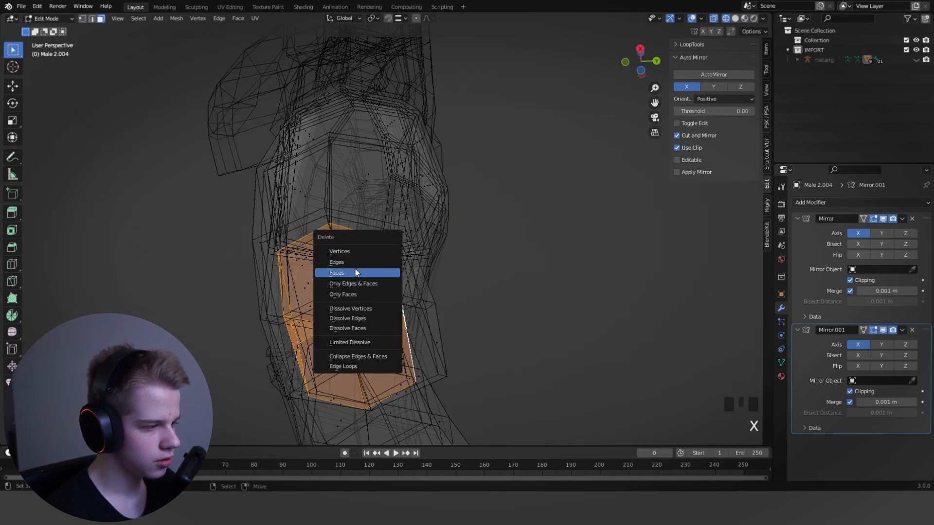
click(337, 273)
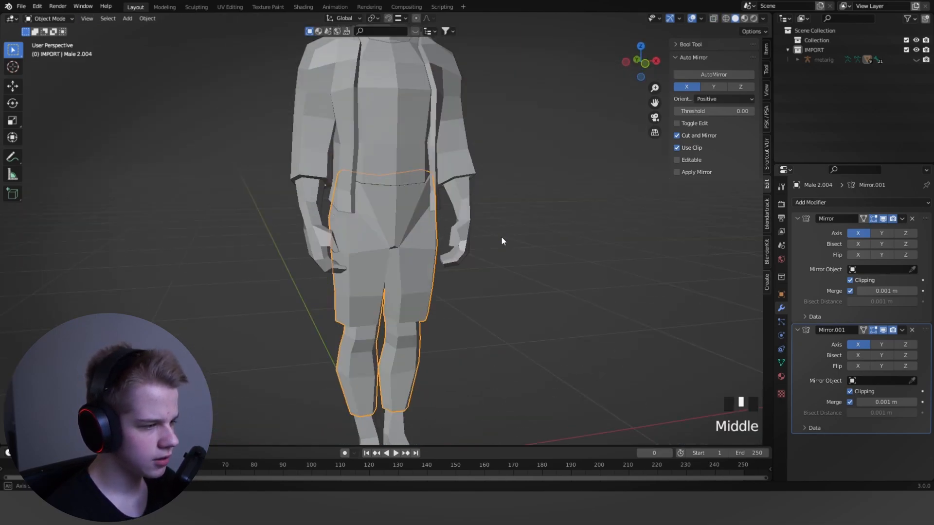
Step: Zoom in on the shorts' hem in wireframe and reveal the hidden pants geometry
key(Tab)
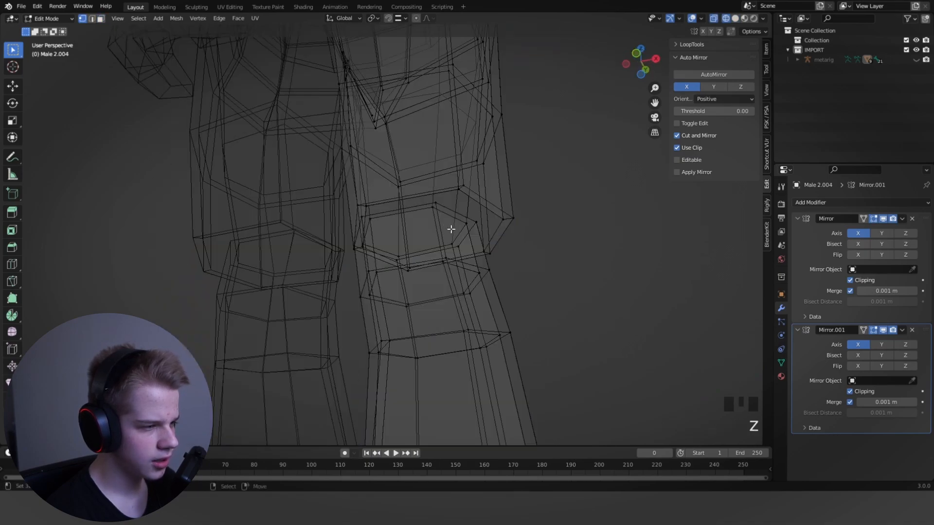
scroll(up, 3)
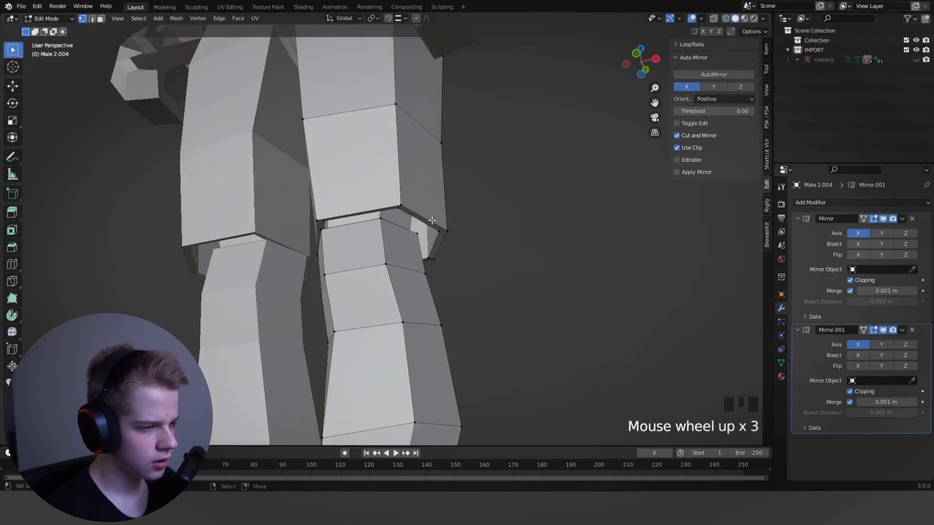
key(alt+a)
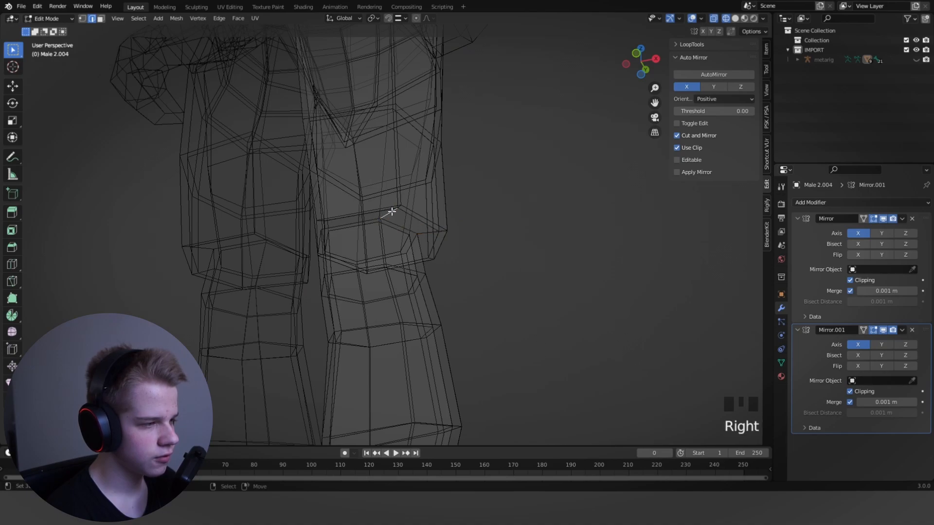
key(z)
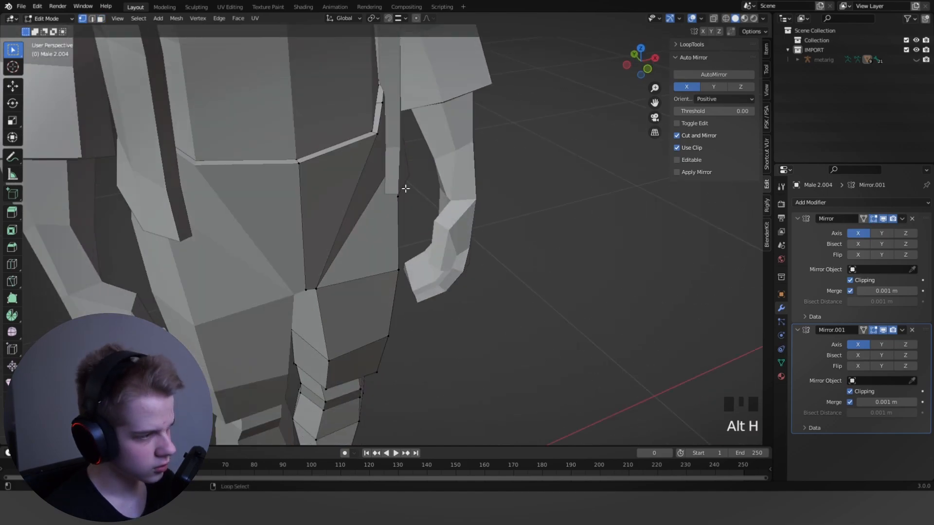
Step: Delete the loop of upper-leg faces hidden beneath the shorts, checking it in X-ray
scroll(up, 3)
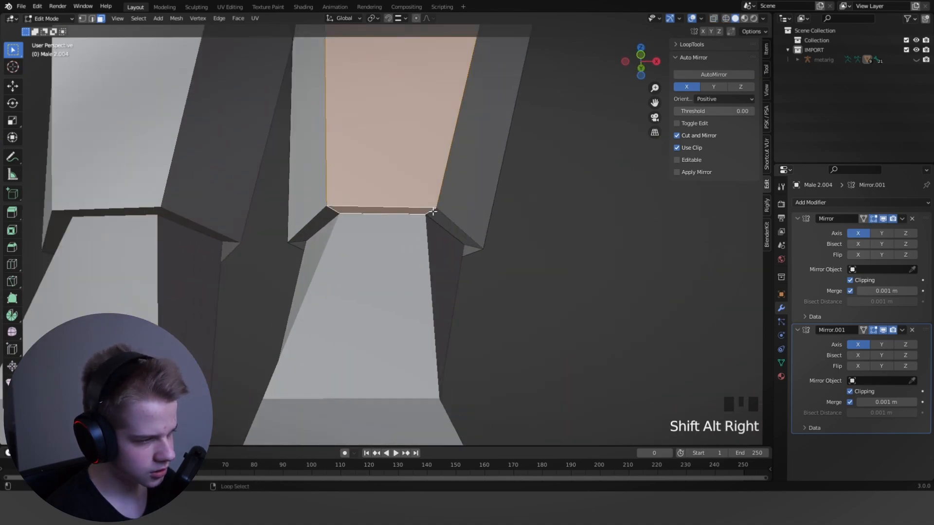
key(h)
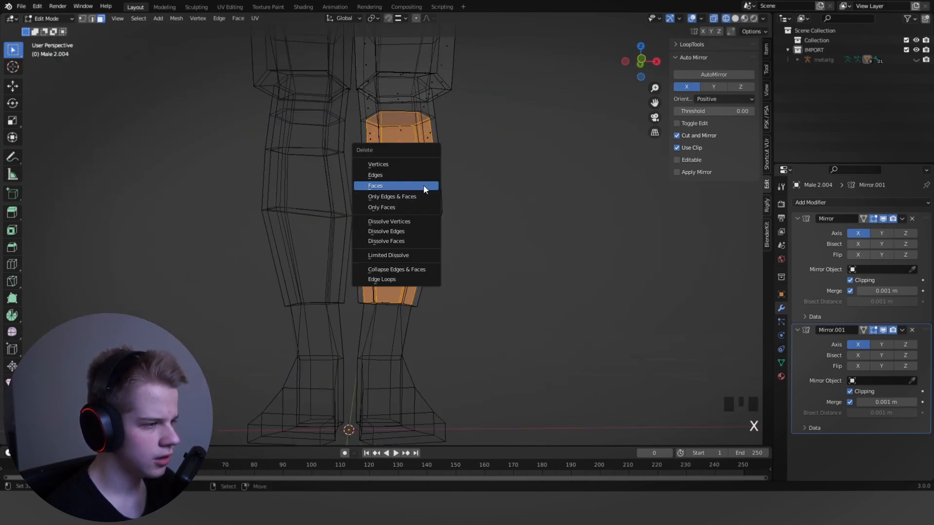
click(375, 185)
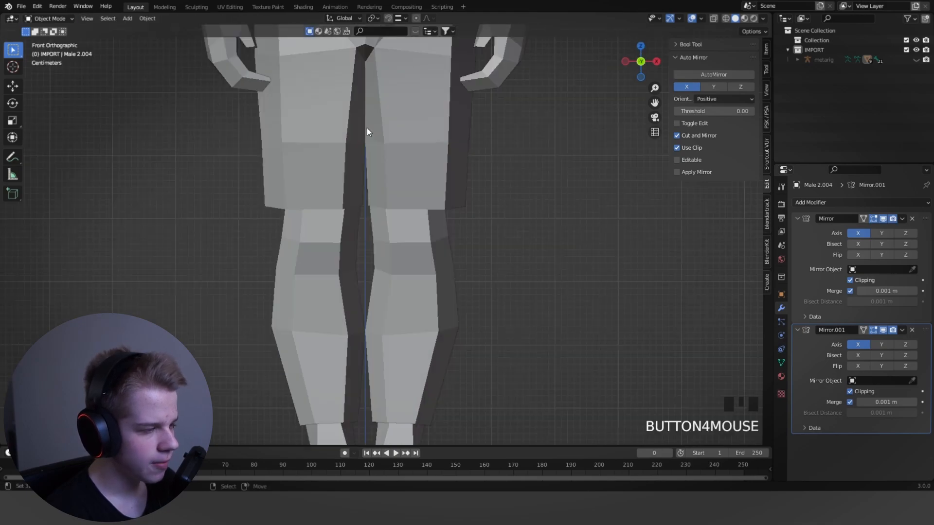
Step: Remove Mirror.001 and add an Armature modifier with Object set to metarig
scroll(down, 3)
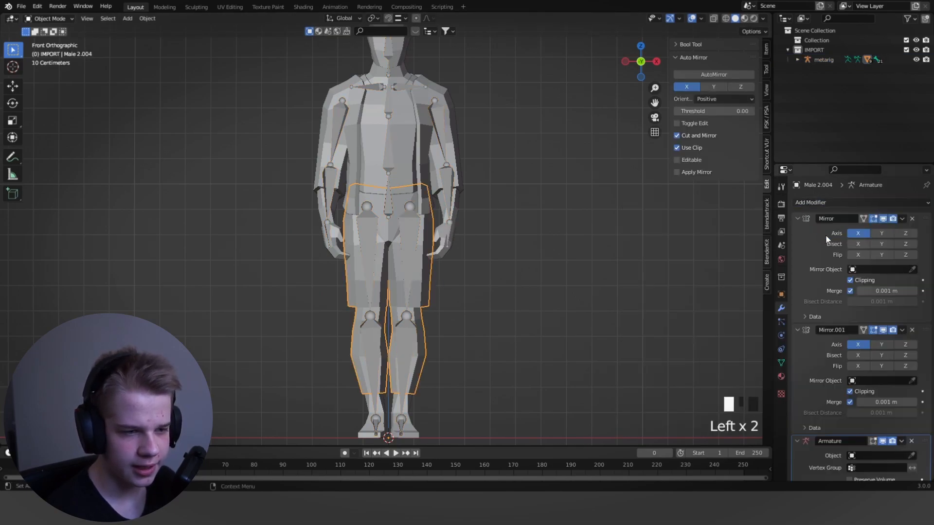
click(882, 233)
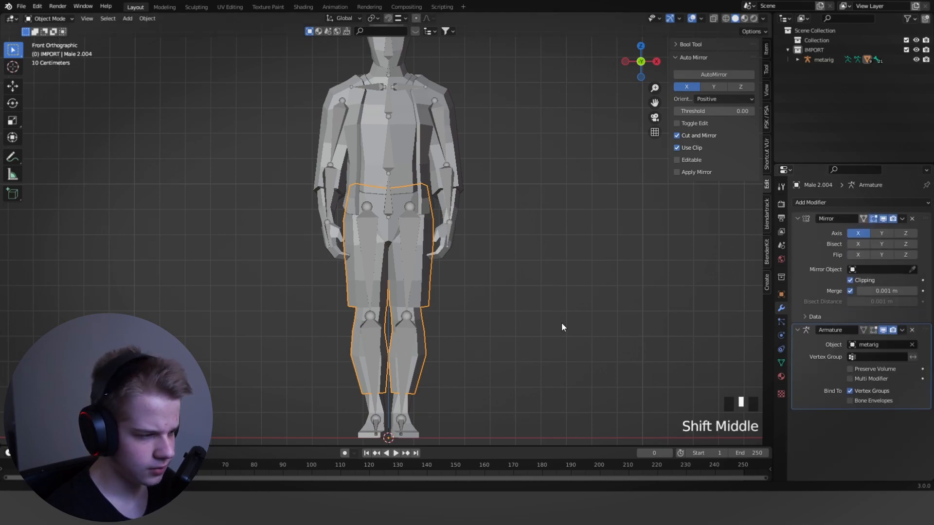
key(r)
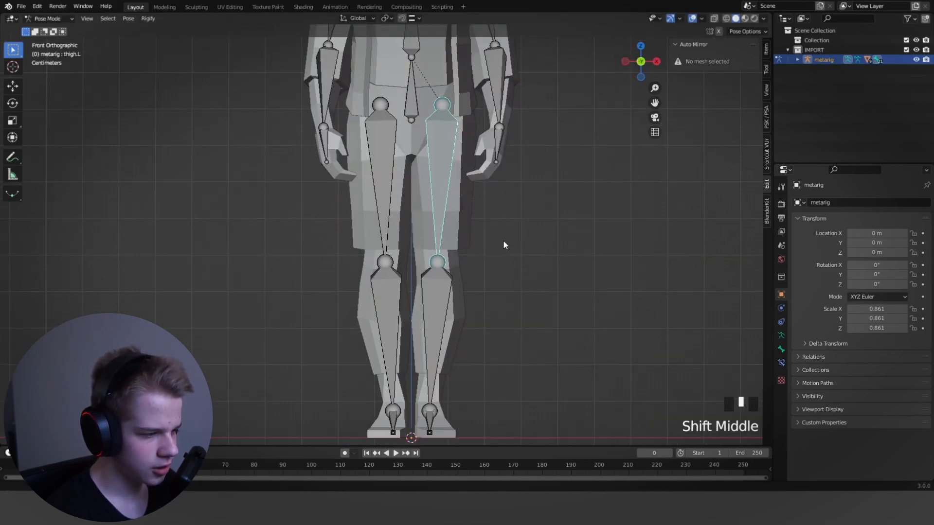
Step: Deselect all bones, leave Pose Mode, and view Male 2's Mirror and Armature modifiers
scroll(up, 3)
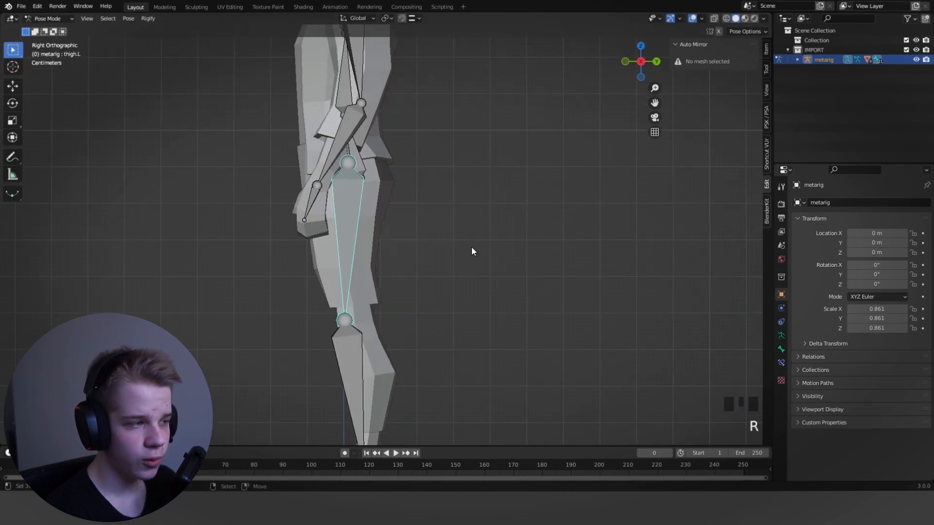
key(alt+a)
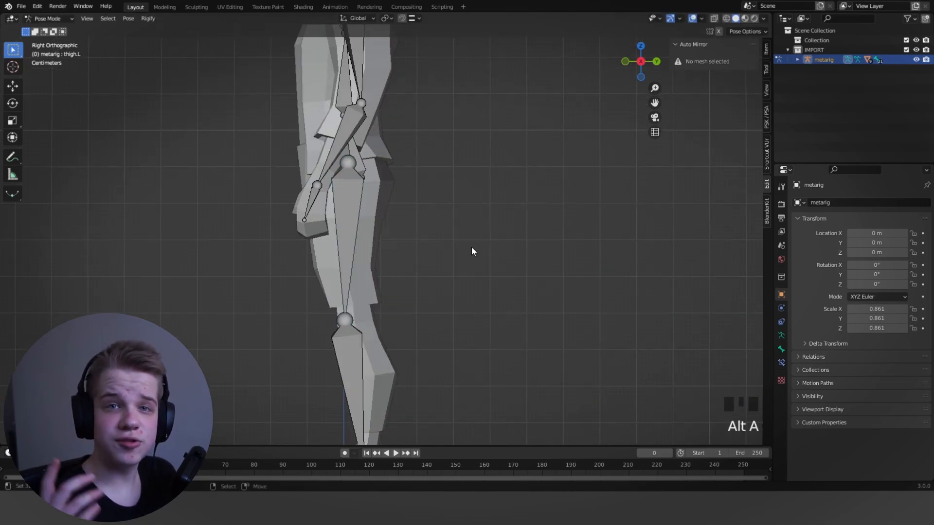
key(ctrl+tab)
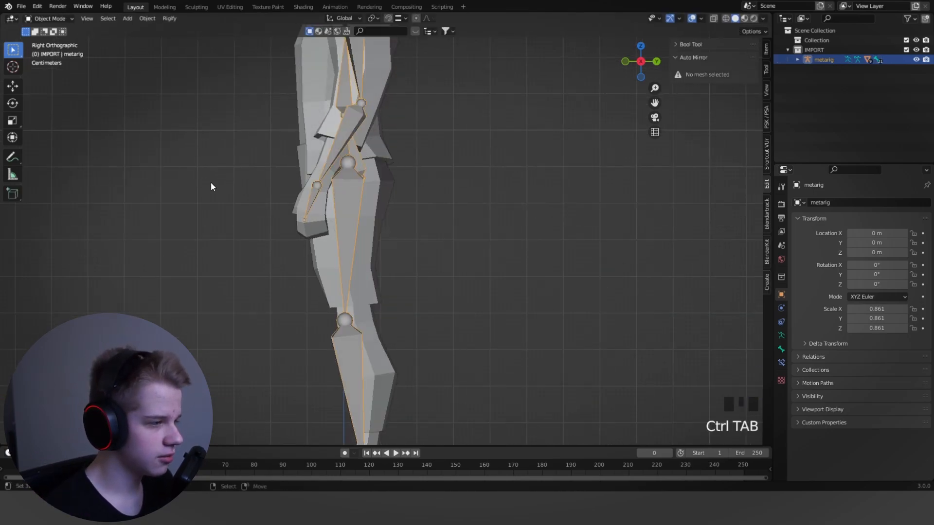
scroll(up, 3)
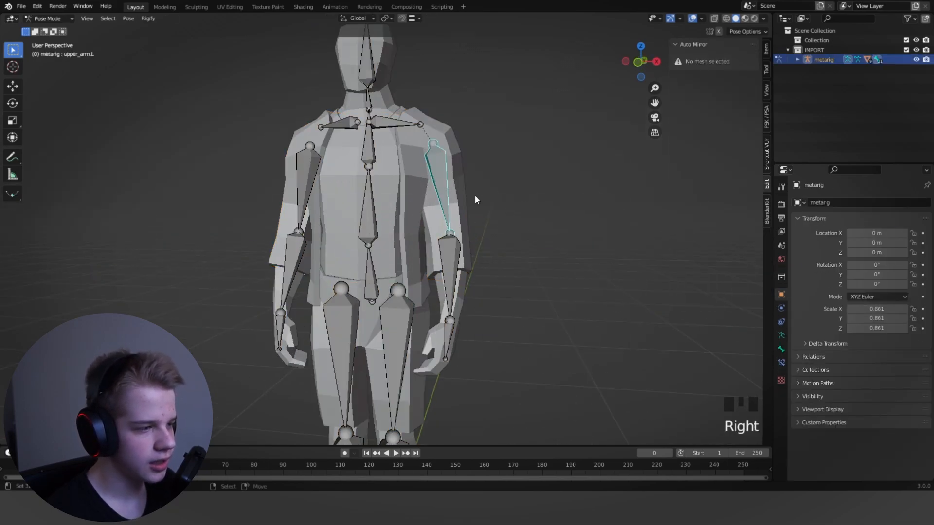
scroll(up, 3)
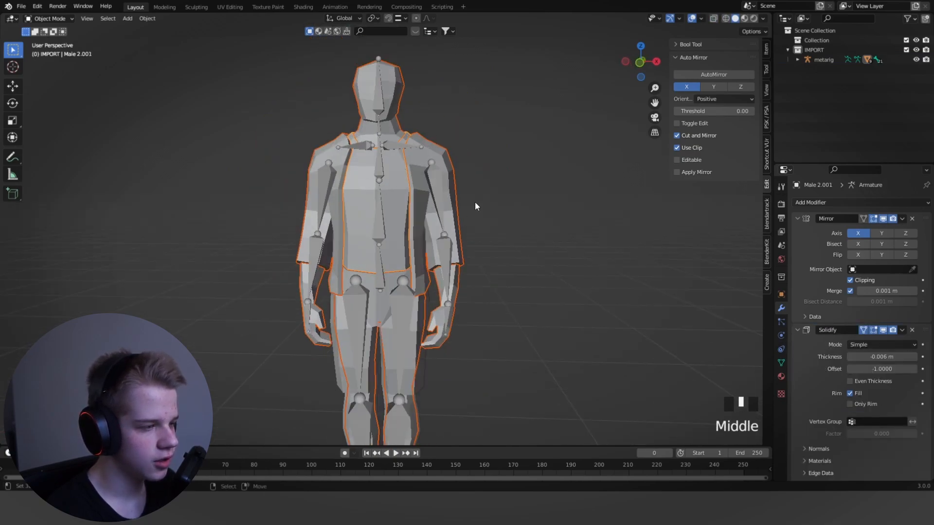
scroll(down, 3)
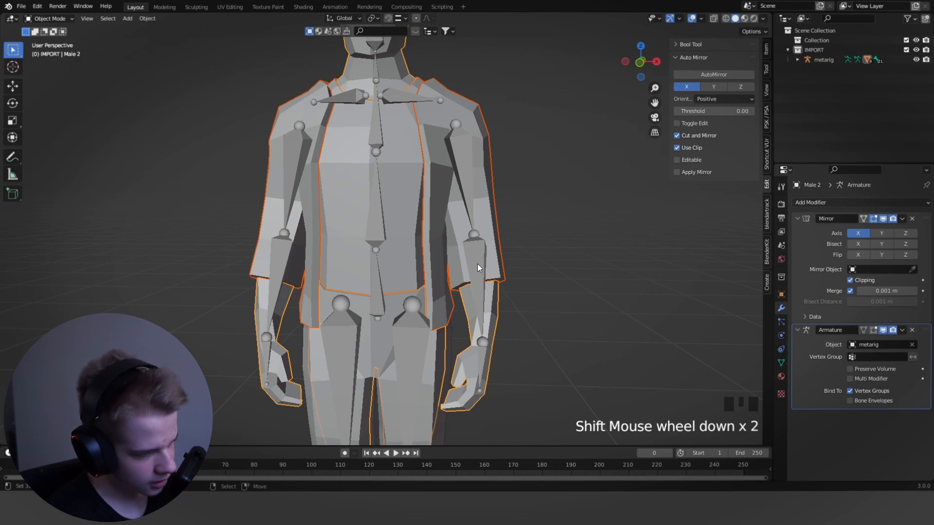
Step: Select the Male 2.002 shirt and enter Weight Paint mode to show its arm weights
key(ctrl+p)
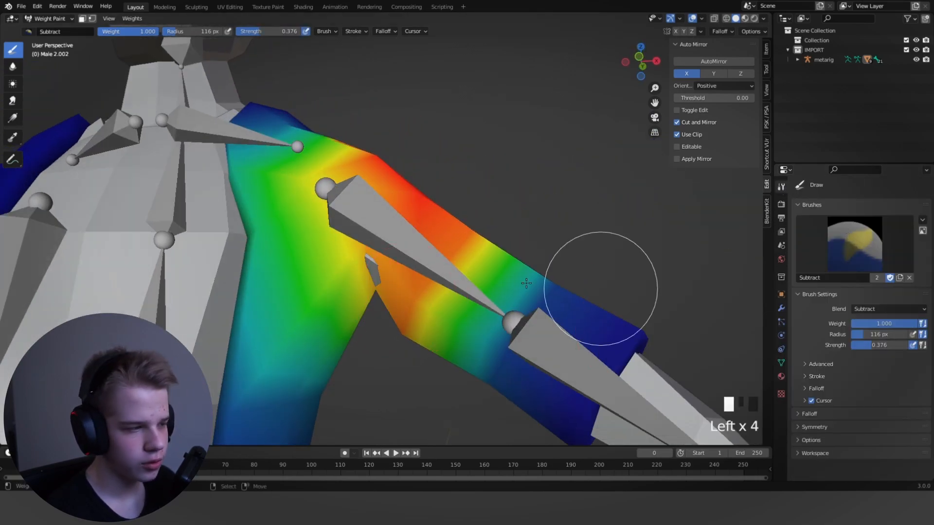
Step: Paint the sleeve weights to zero, undoing a Subtract stroke and drawing at weight 0, strength 1
key(ctrl+z)
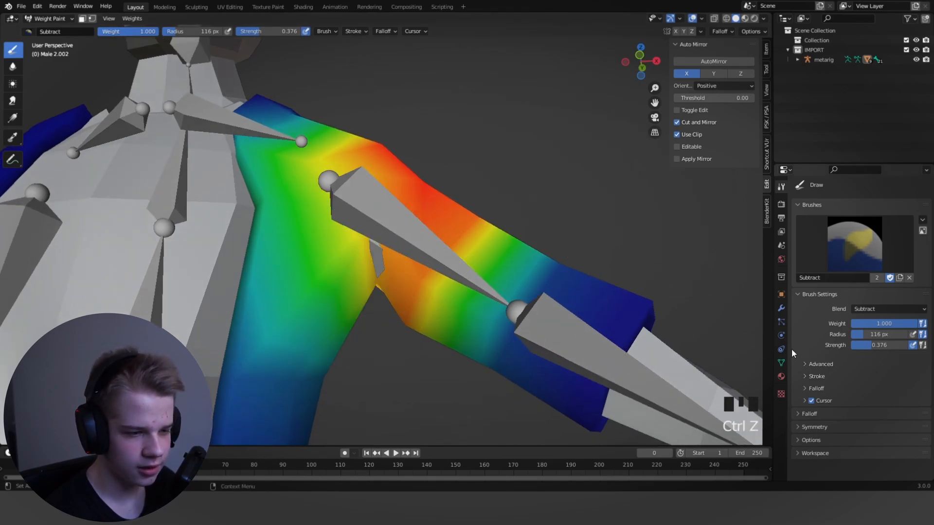
scroll(down, 3)
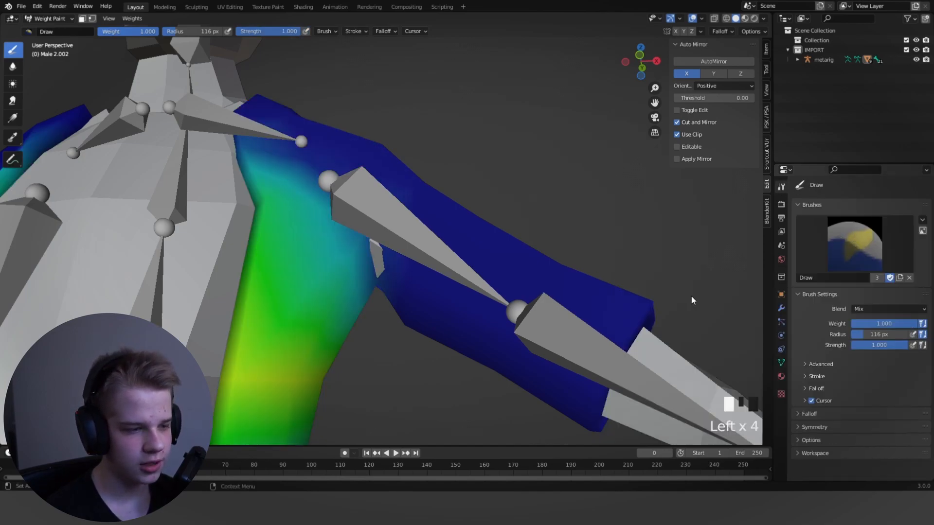
key(f)
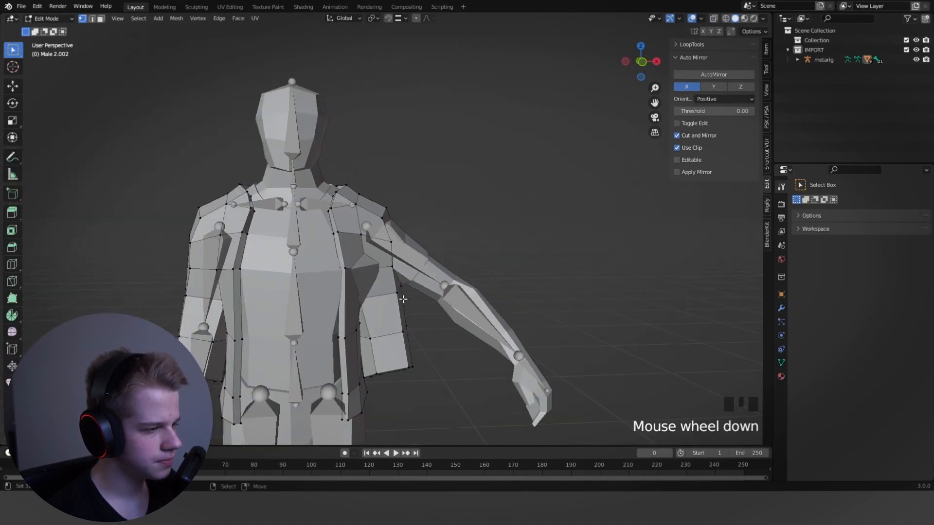
Step: Deselect the shirt in wireframe, then set its Solidify to Only Rim with -0.017 m thickness
key(alt+a)
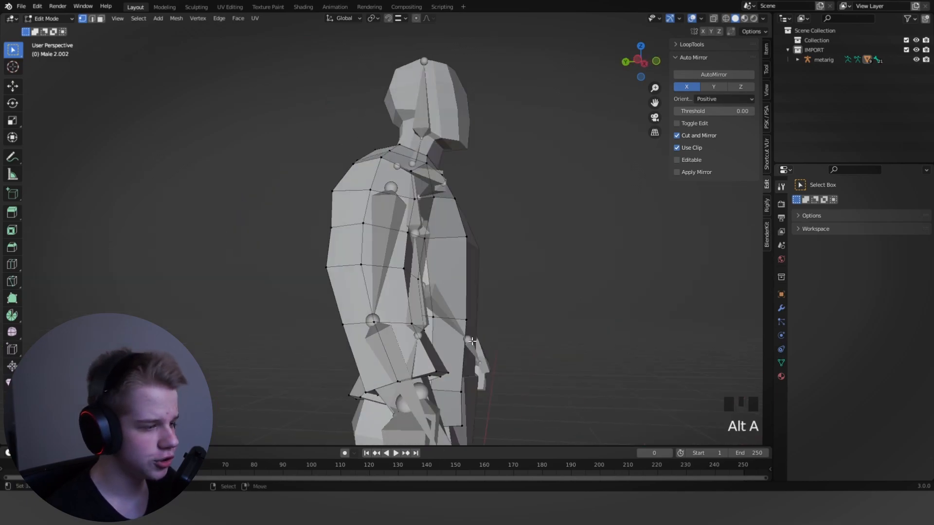
key(z)
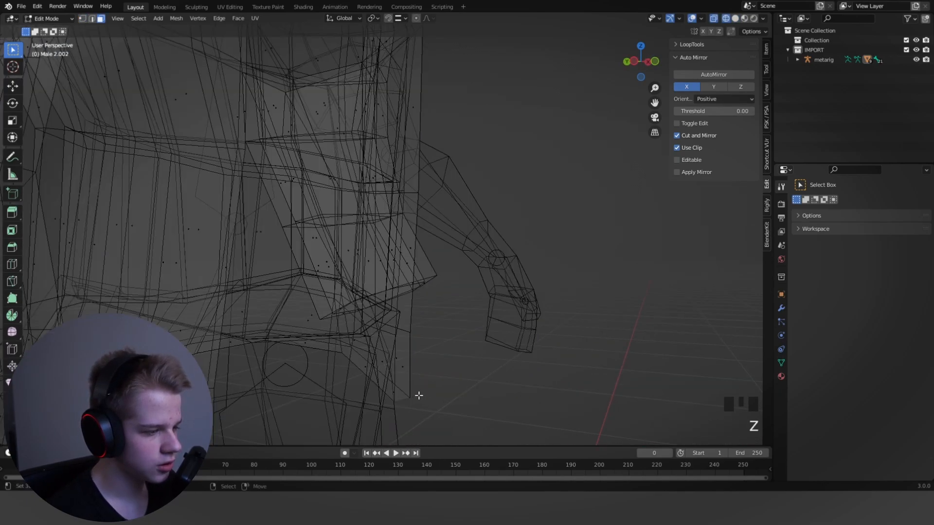
key(Tab)
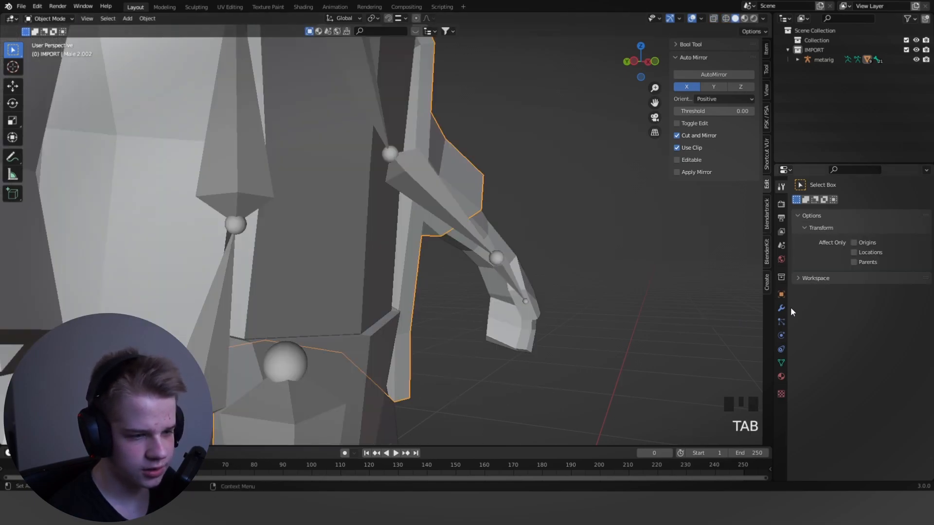
click(781, 308)
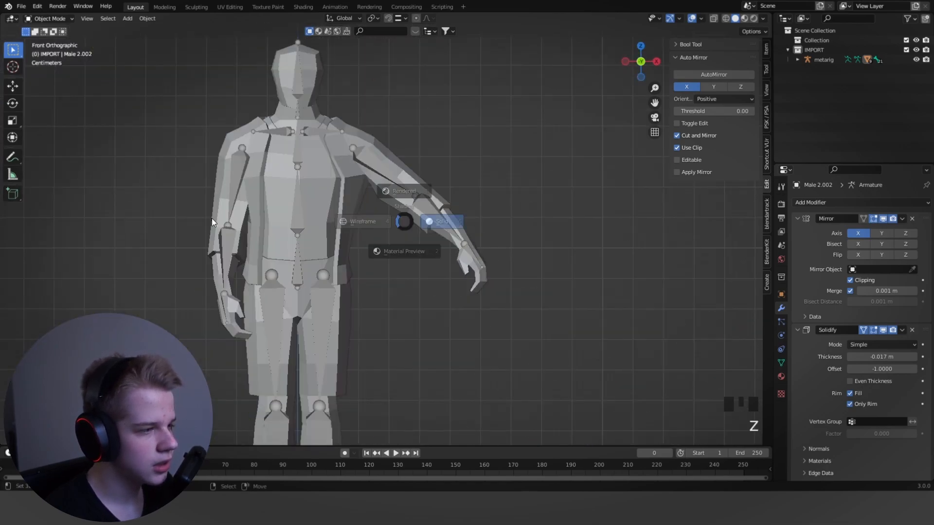
scroll(up, 3)
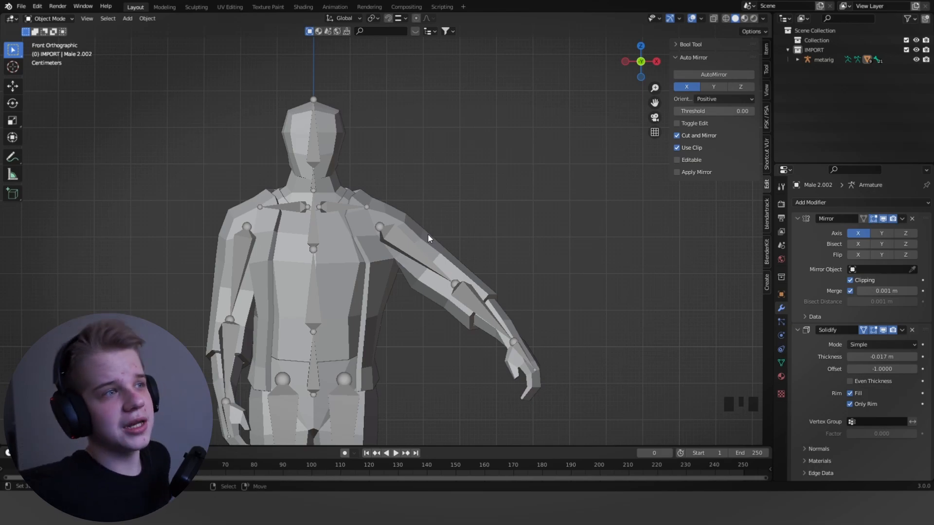
scroll(up, 3)
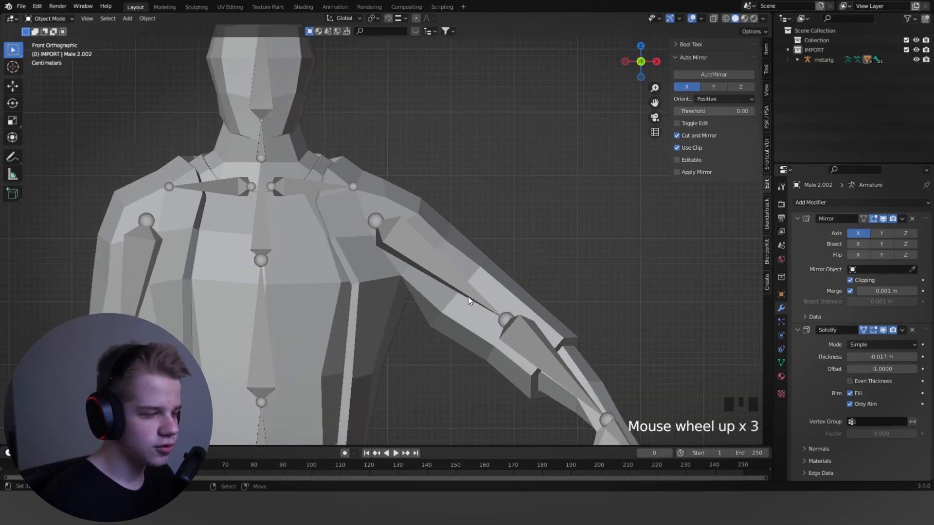
Step: Subtract weight from Male 2.008's inner thigh, then rotate thigh.R forward in Pose Mode
key(ctrl+tab)
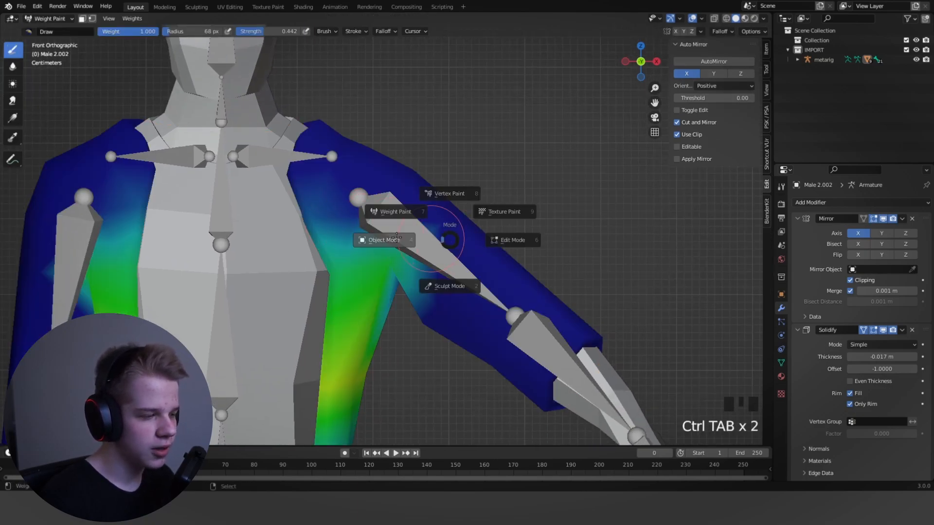
click(384, 240)
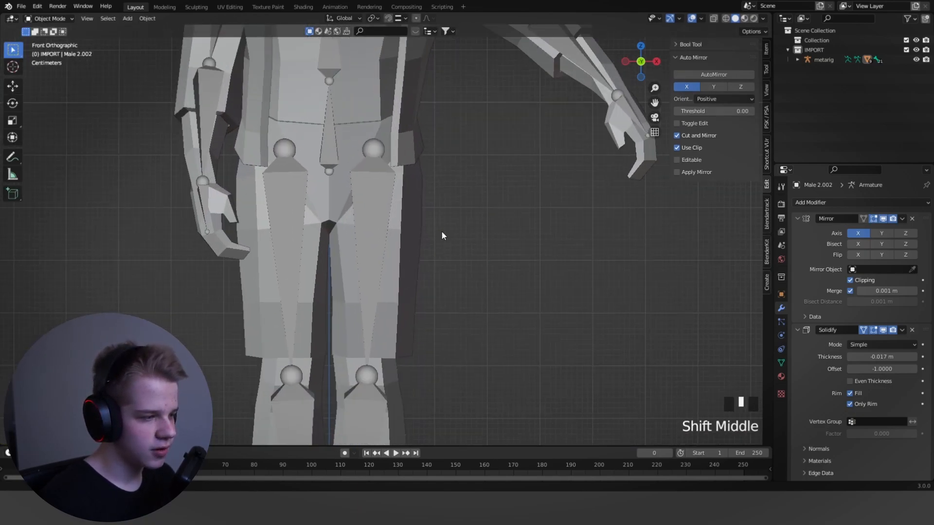
key(ctrl+tab)
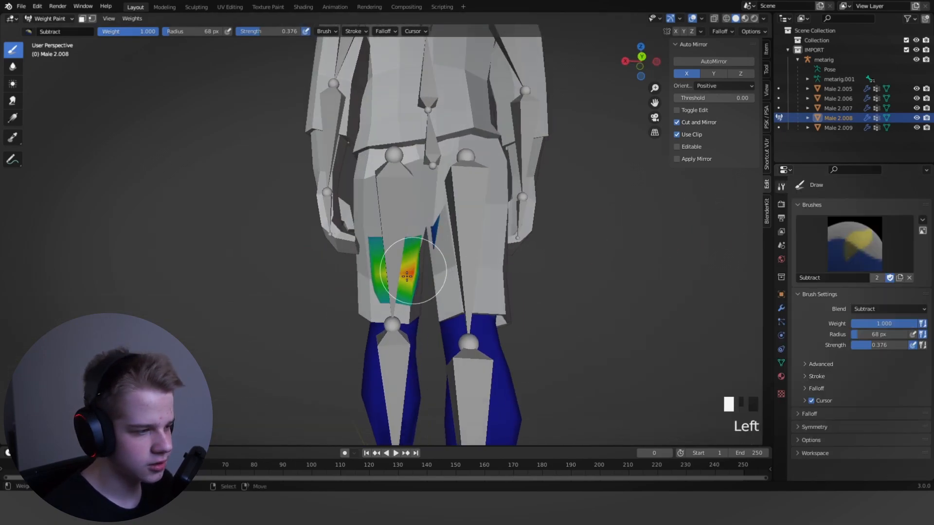
key(ctrl+tab)
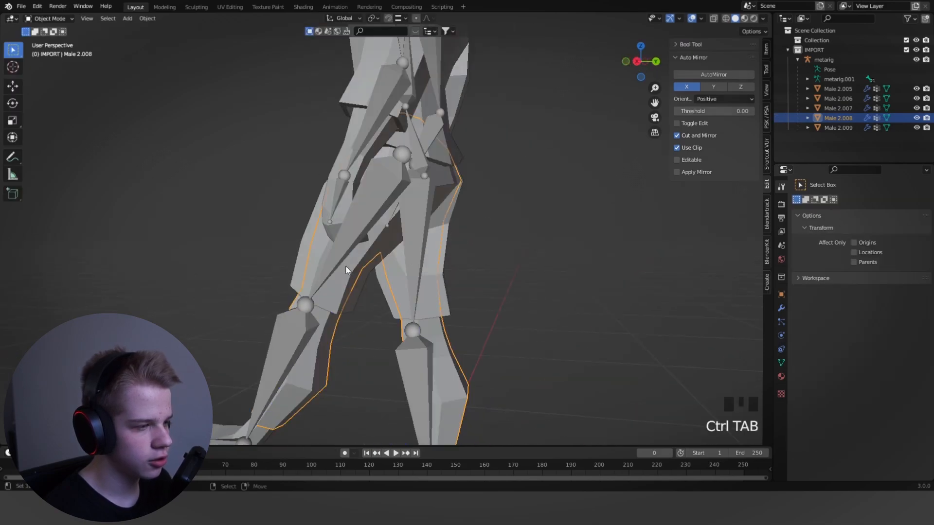
key(Ctrl+Tab)
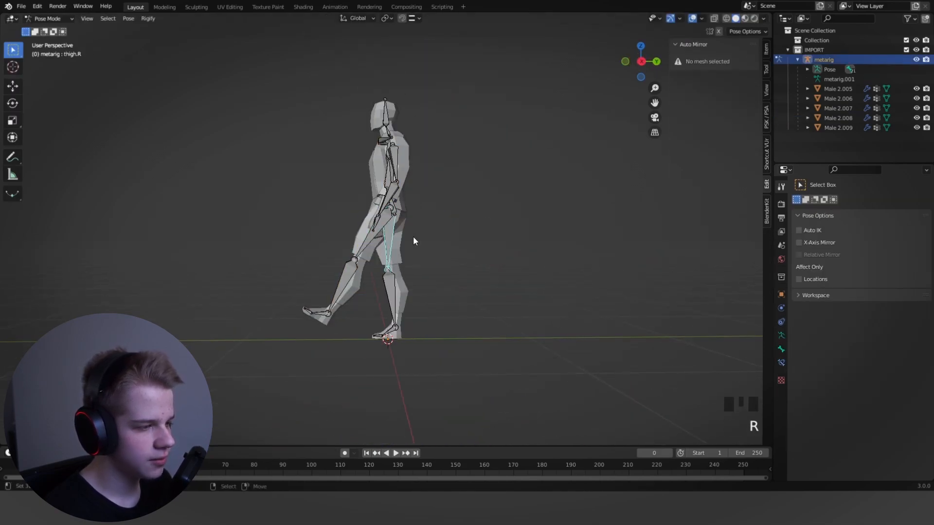
Step: Select Male 2.009 and enter Sculpt Mode with the Grab brush
scroll(up, 3)
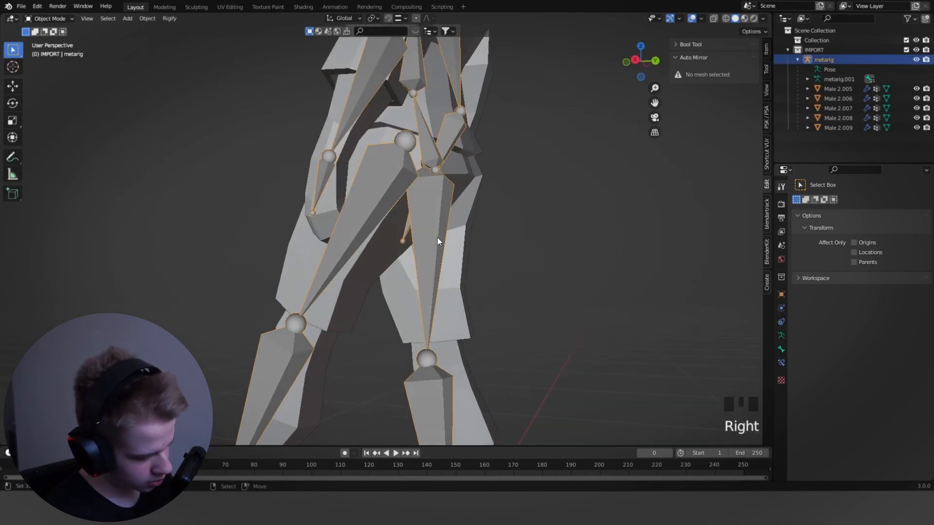
scroll(down, 3)
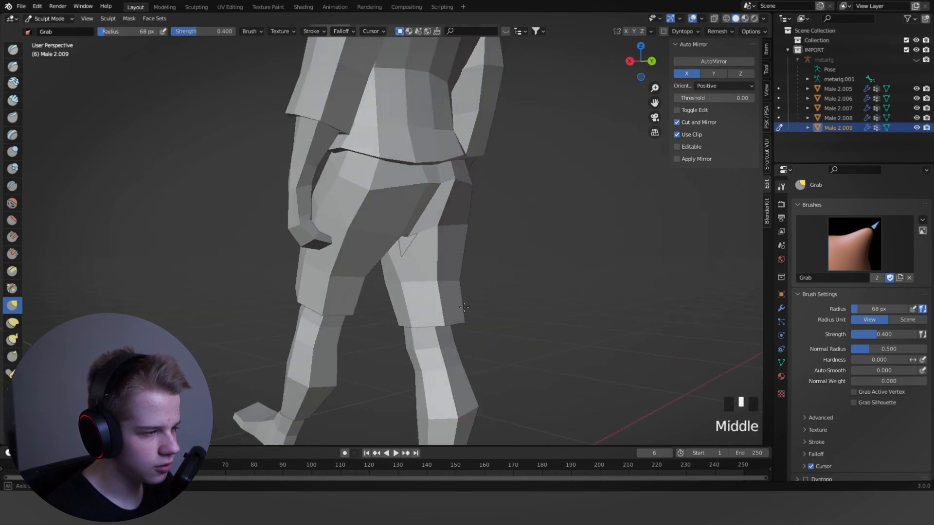
Step: Grab-drag the trouser geometry off the posed leg and return to Object Mode
key(Tab)
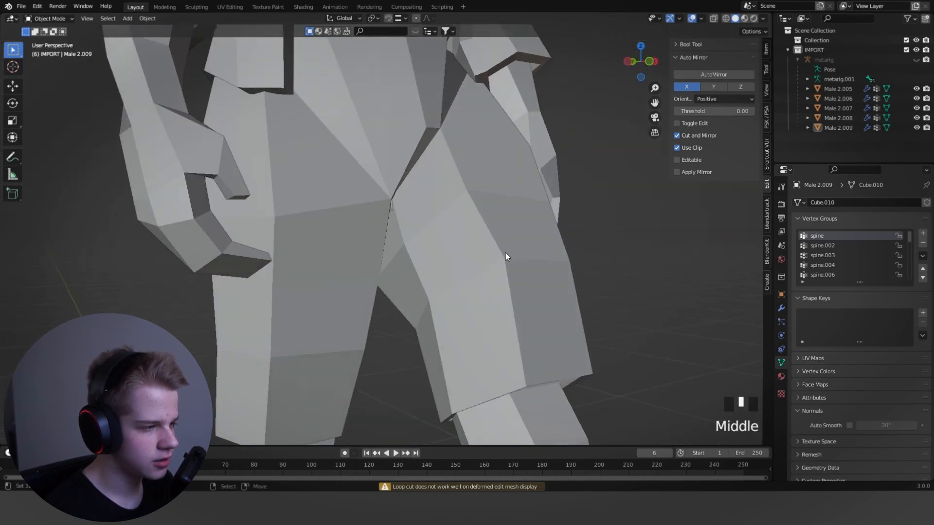
Step: In vertex select, move the trousers' crotch vertex and check it in wireframe
key(alt+a)
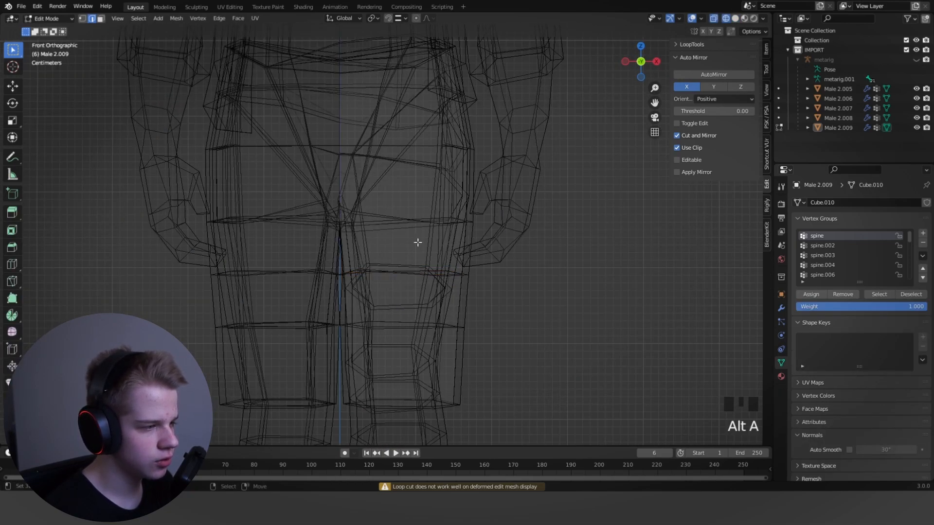
key(Tab)
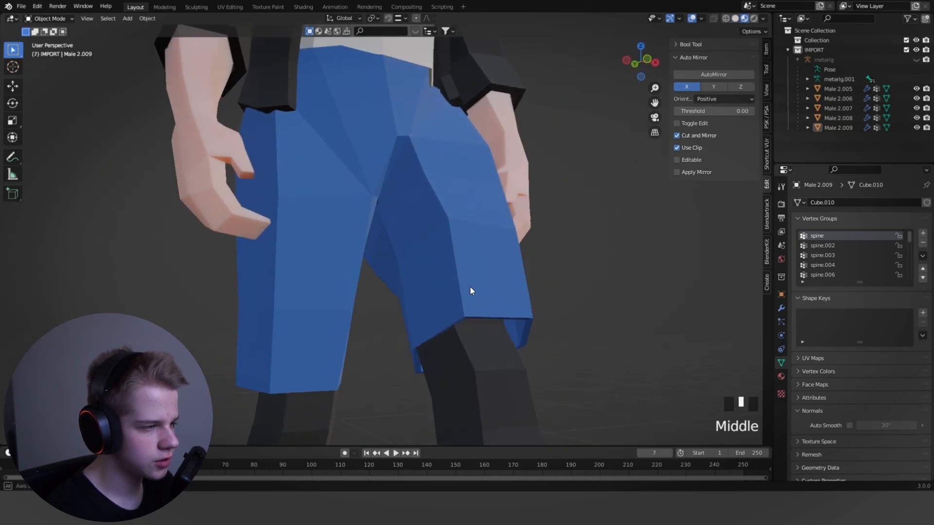
key(Tab)
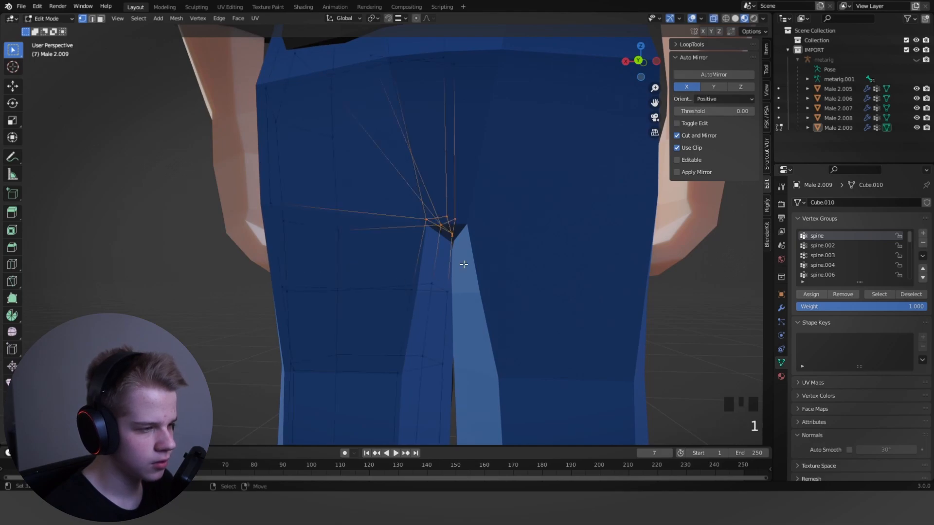
key(g)
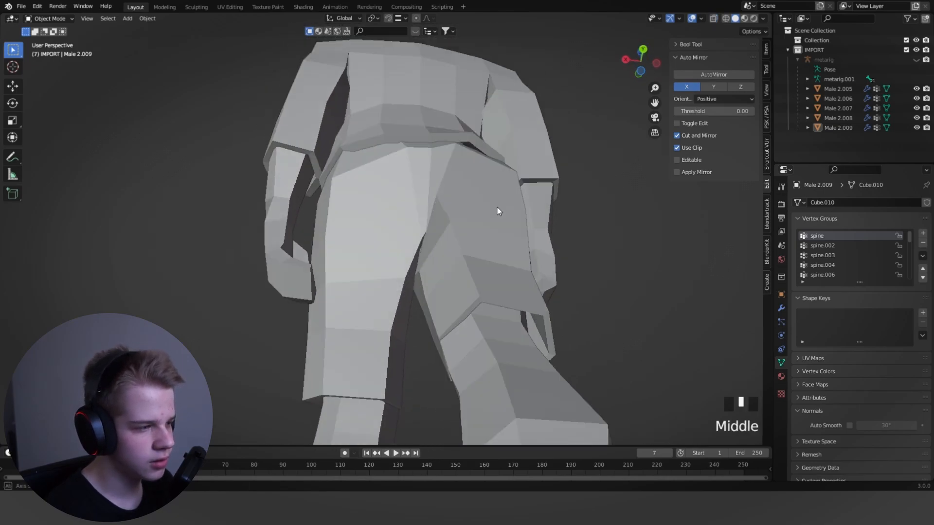
key(Tab)
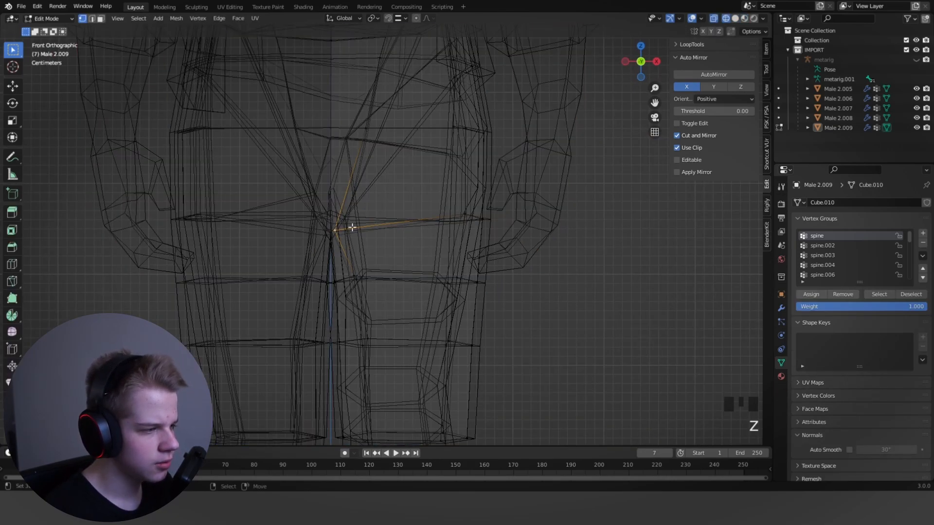